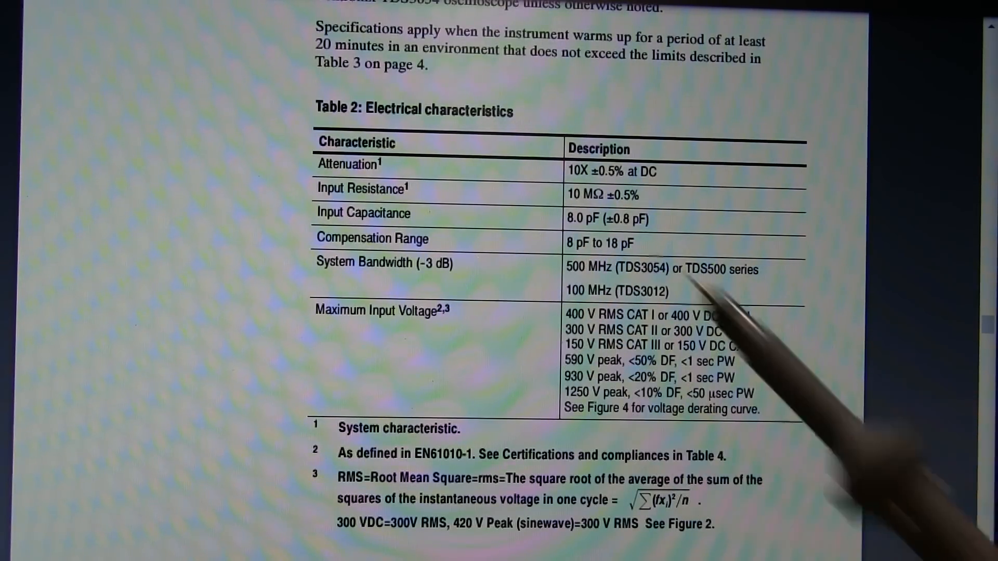
scroll(down, 3)
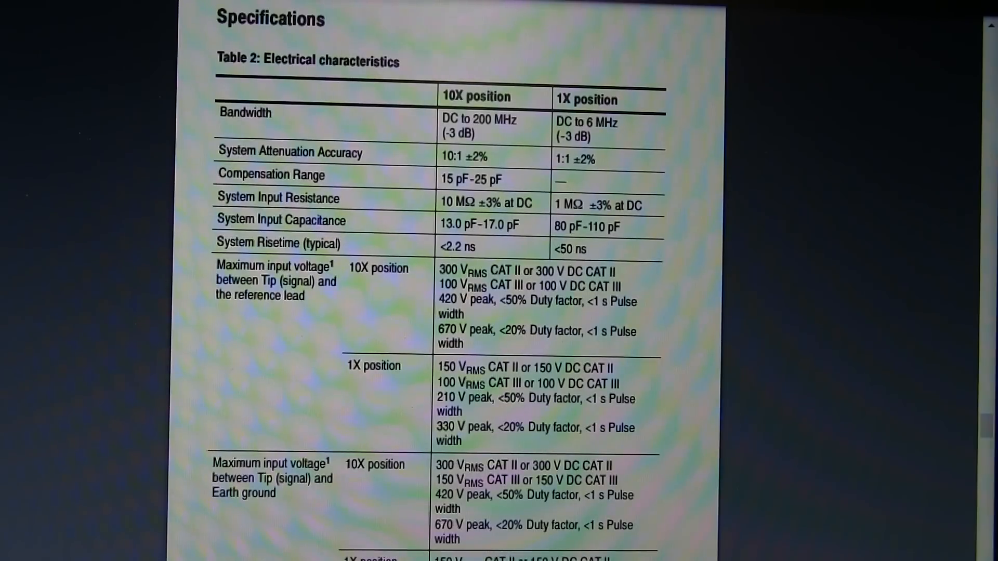